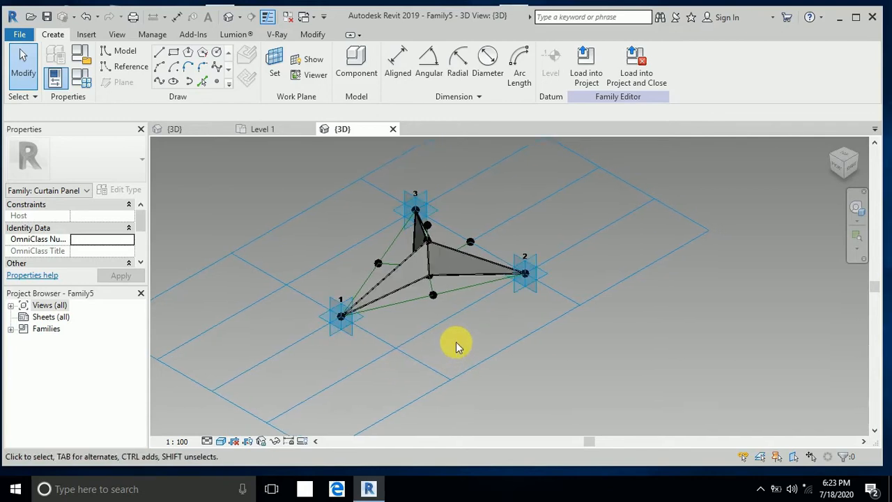
mouse_move(478, 339)
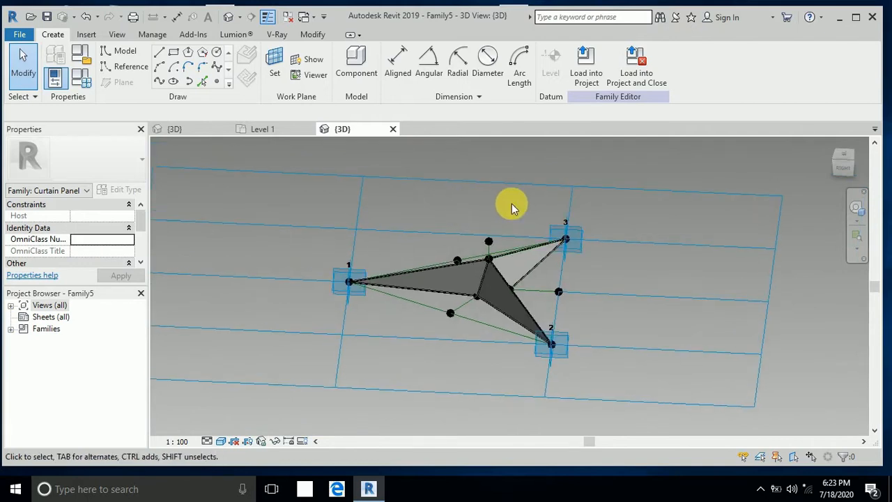
mouse_move(501, 211)
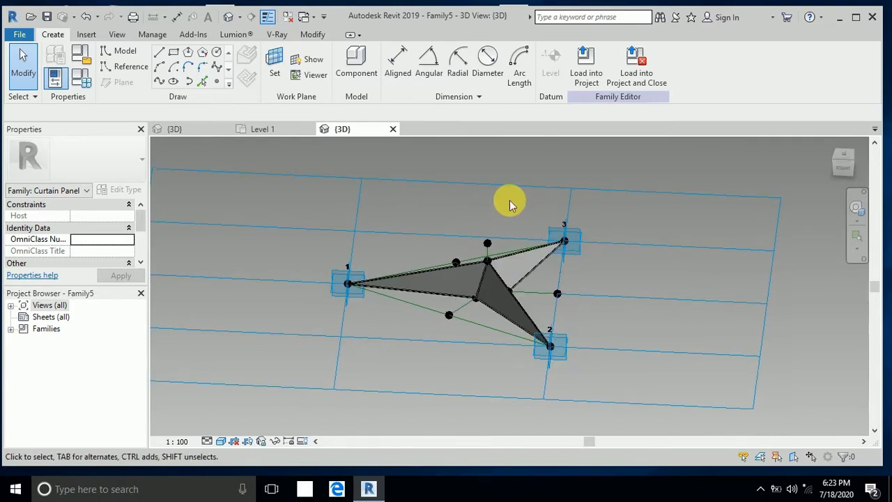
mouse_move(586, 63)
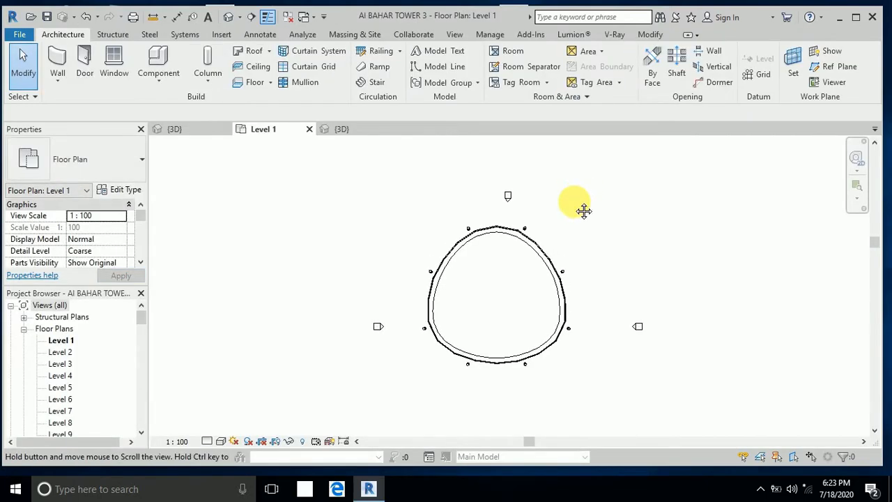
mouse_move(578, 238)
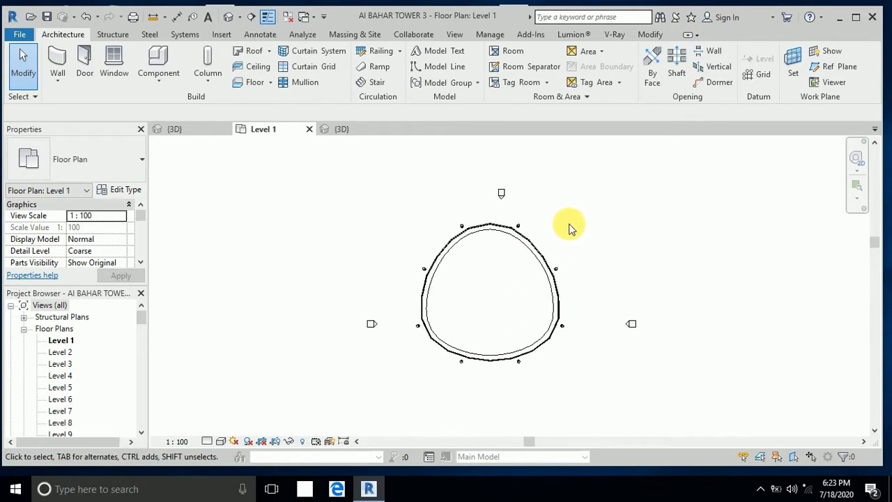
mouse_move(230, 16)
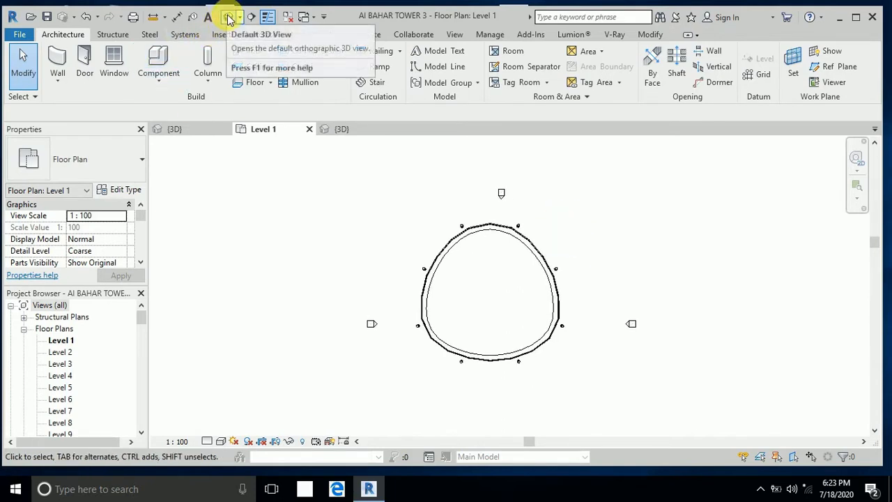
- Show the Al Bahar Tower in the default 3D view and edit its mass in place
click(227, 16)
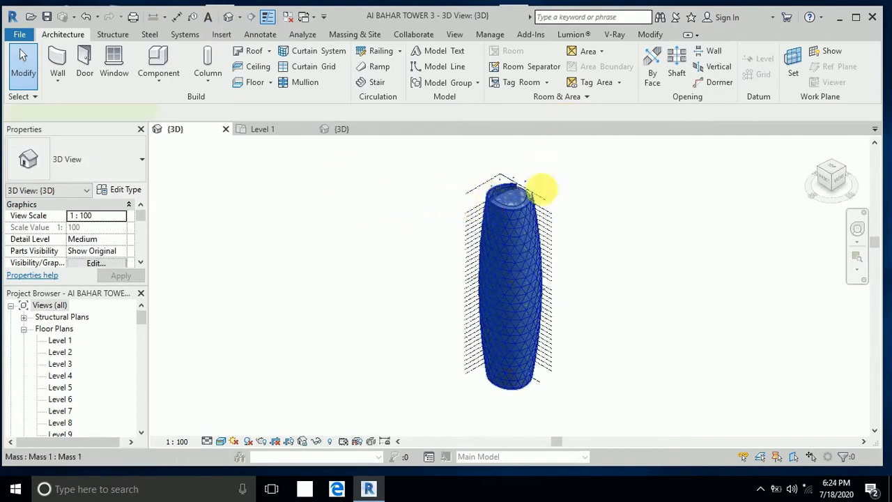
click(509, 279)
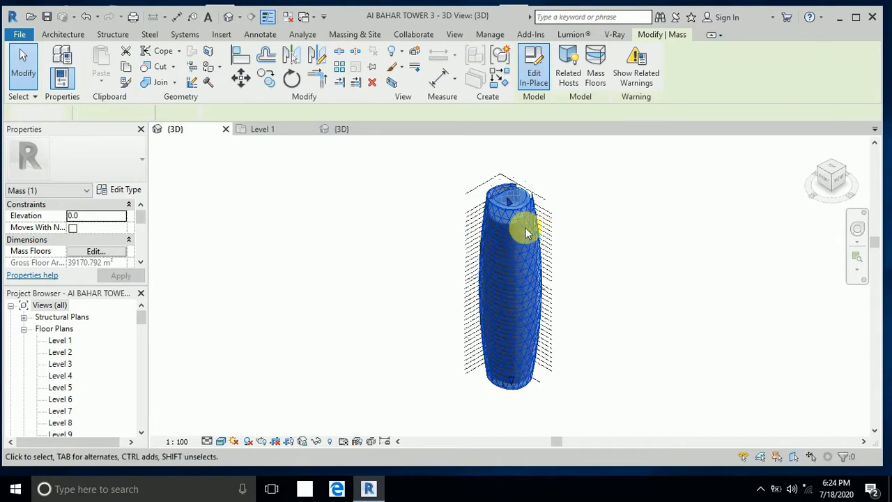
click(534, 67)
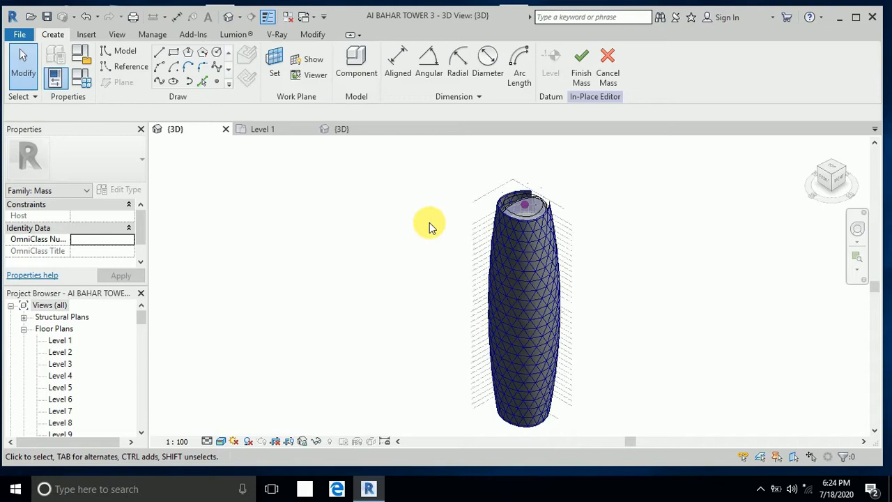
mouse_move(488, 206)
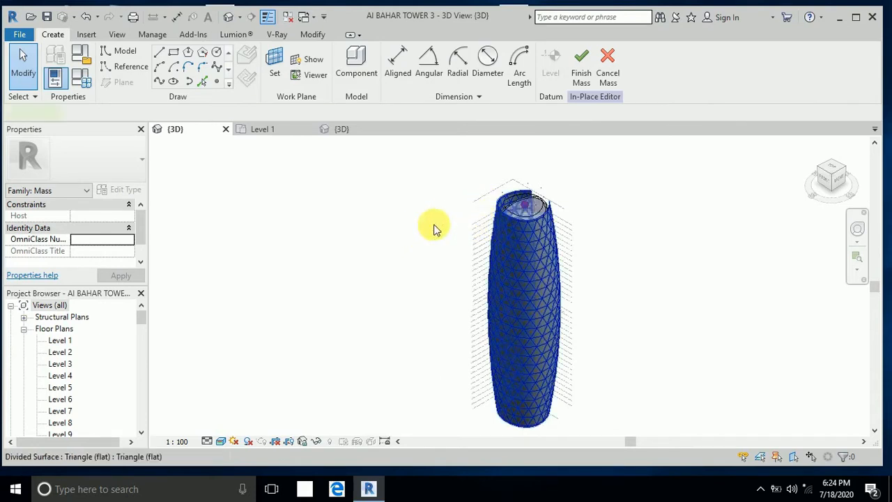
- Select the tower's divided surface and switch its panel type to Family5
click(523, 307)
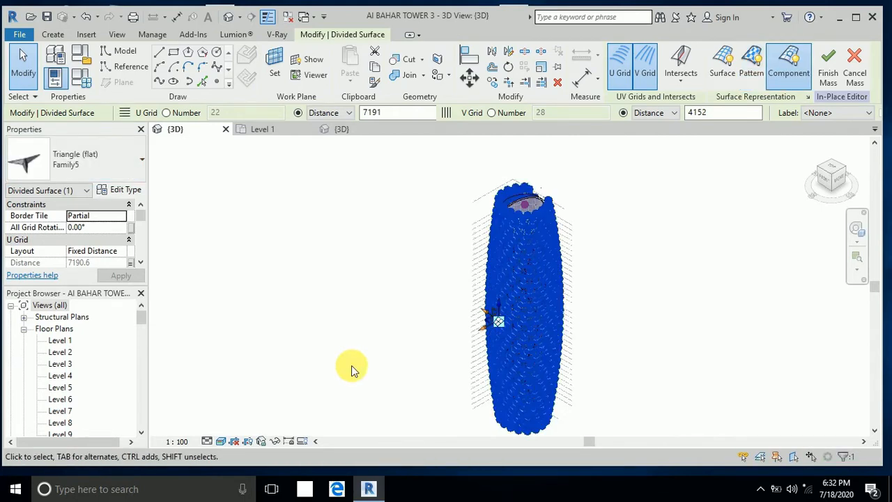
mouse_move(438, 349)
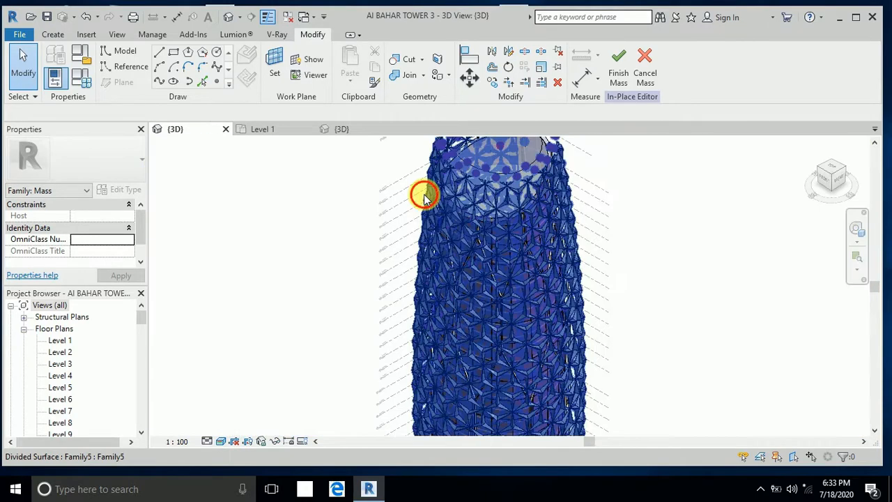
- Set the Family5 panel type's open and close parameter to 0.9 and apply it
click(426, 195)
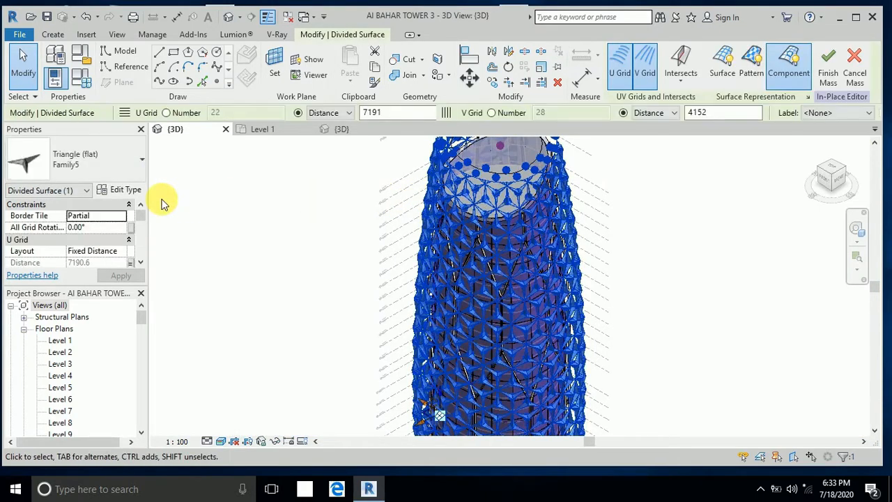
click(125, 189)
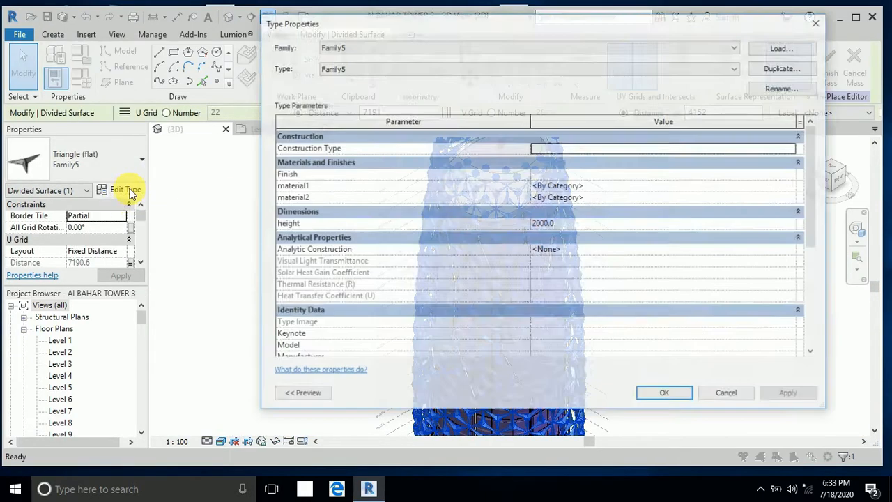
scroll(down, 3)
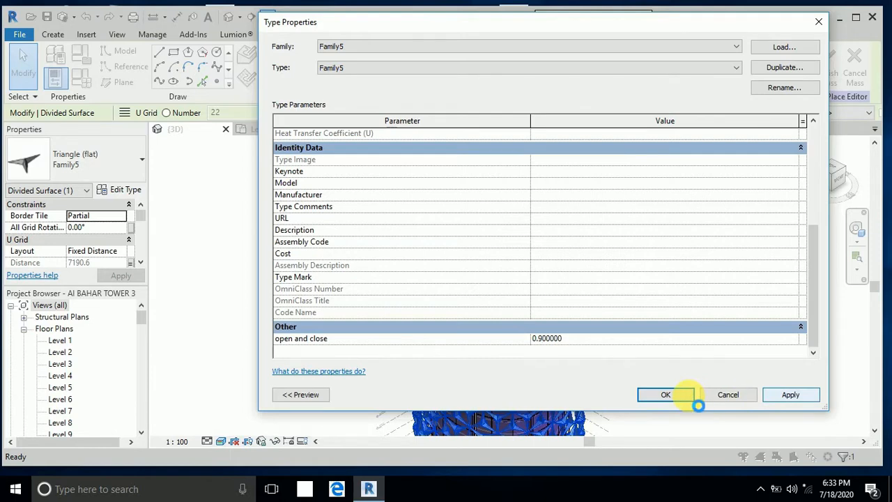
click(665, 395)
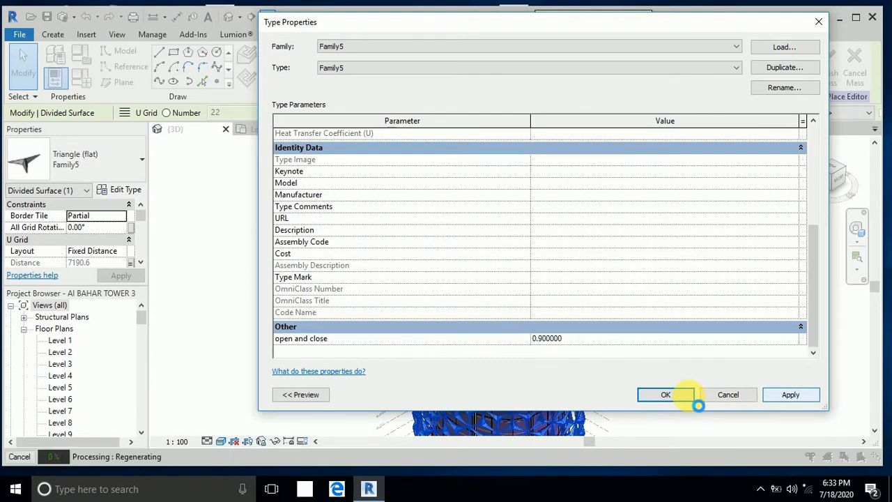
click(665, 395)
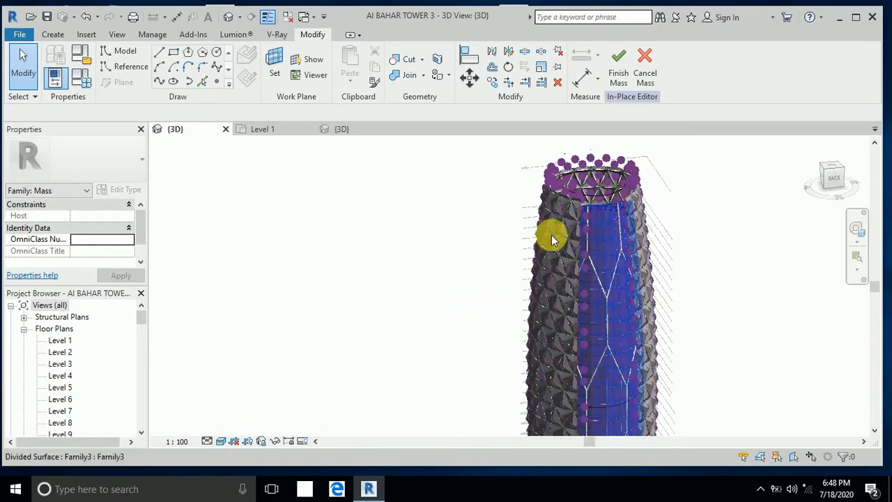
drag(550, 237, 635, 286)
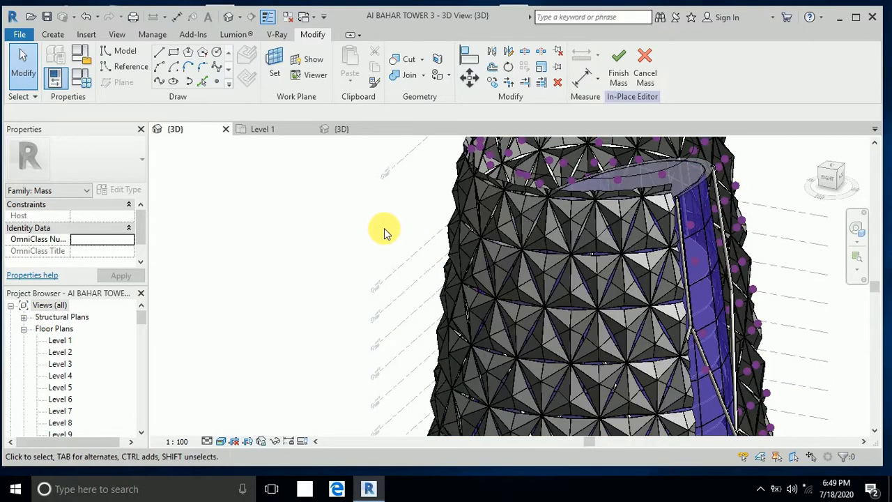
mouse_move(509, 216)
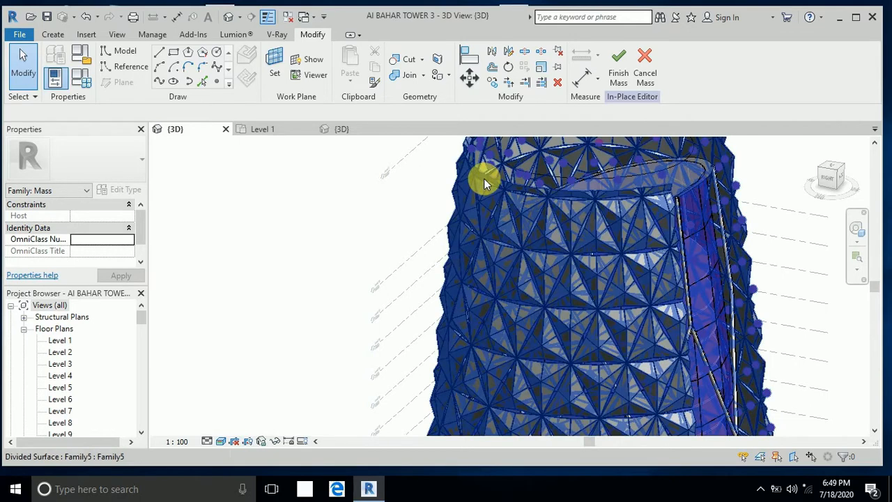
- Inspect material1 and material2 in the panel type's Type Properties, then close the dialog
click(485, 177)
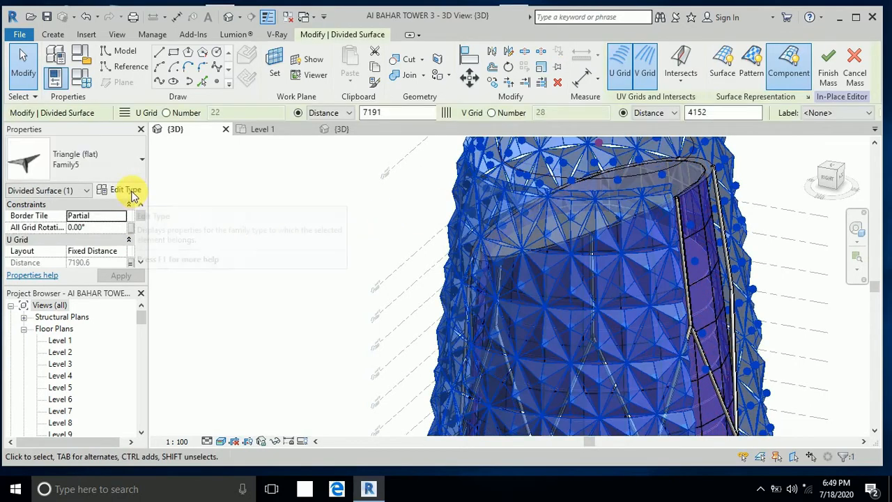
mouse_move(126, 189)
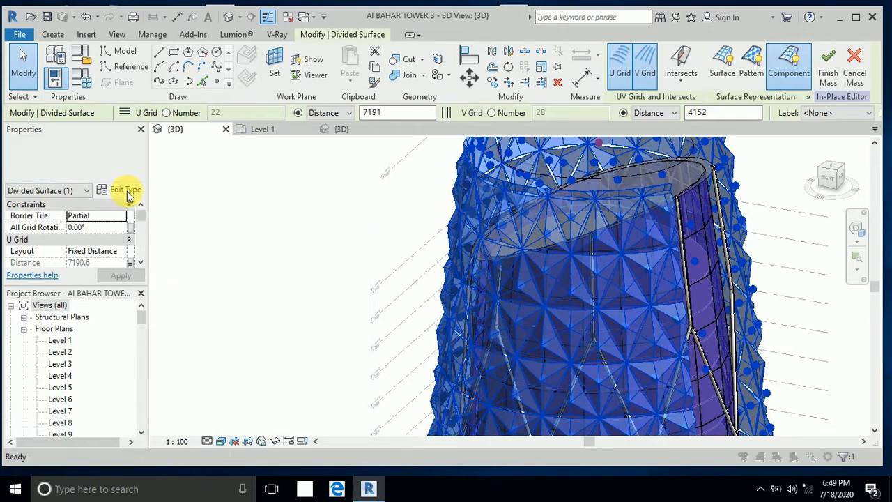
click(126, 189)
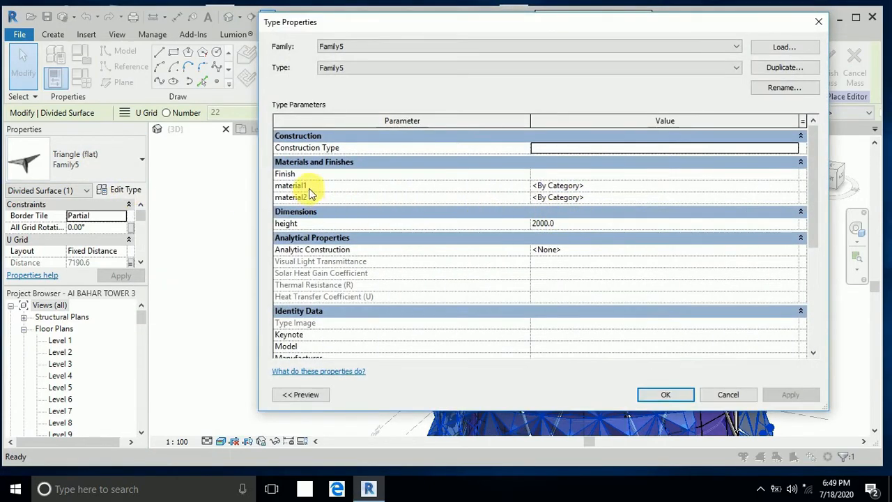
mouse_move(591, 202)
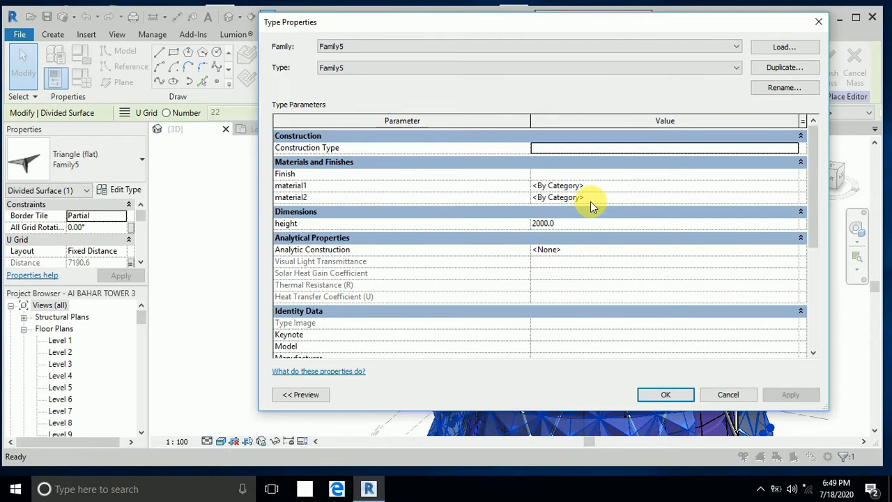
click(665, 394)
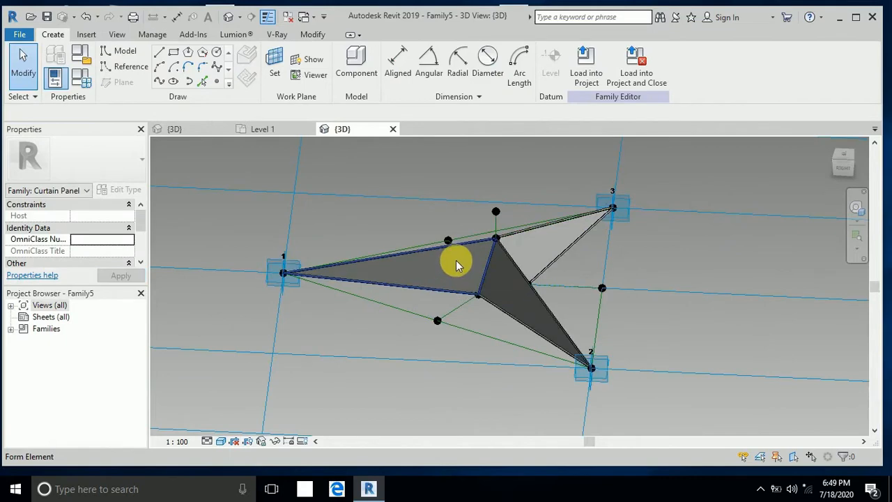
- Check which family parameter a panel face's Material uses, then return to the tower's {3D} view
click(446, 264)
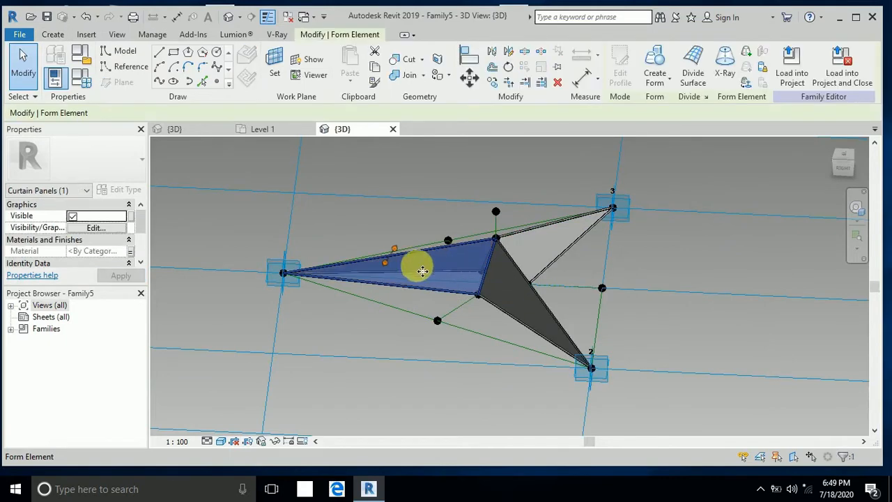
click(132, 251)
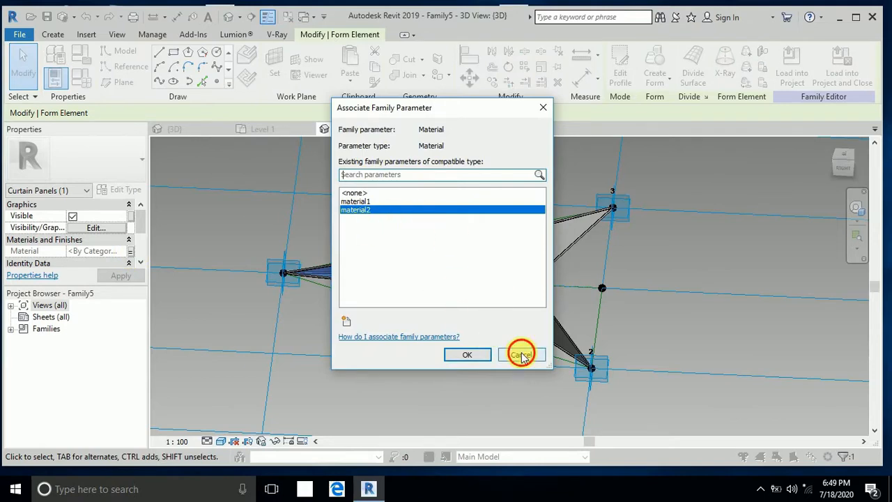
click(521, 354)
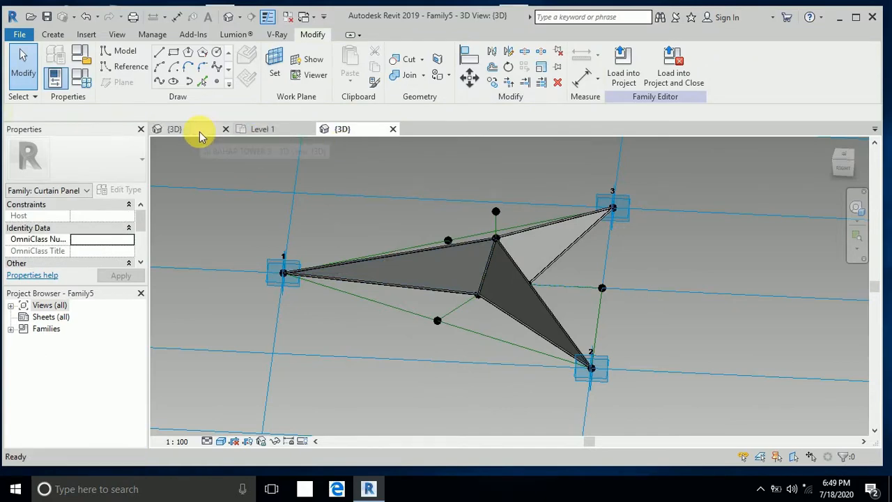
click(174, 129)
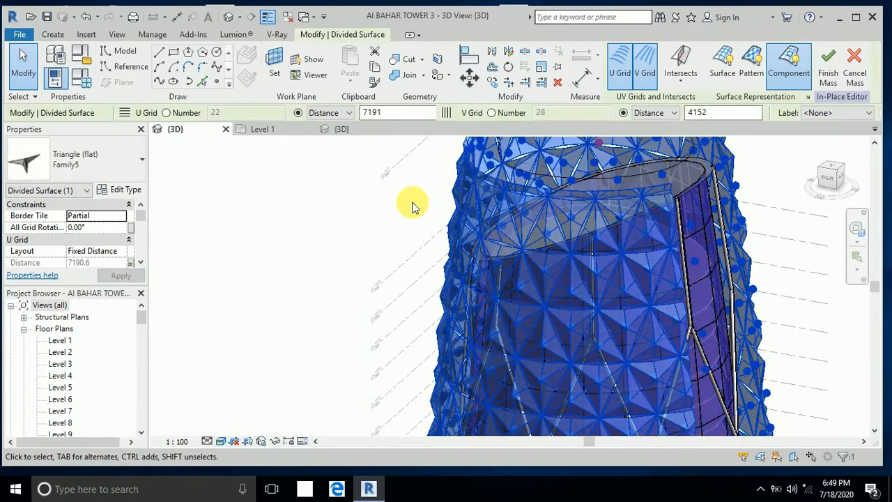
- Create a new blank material from material2's Material Browser and rename it 'a'
click(125, 190)
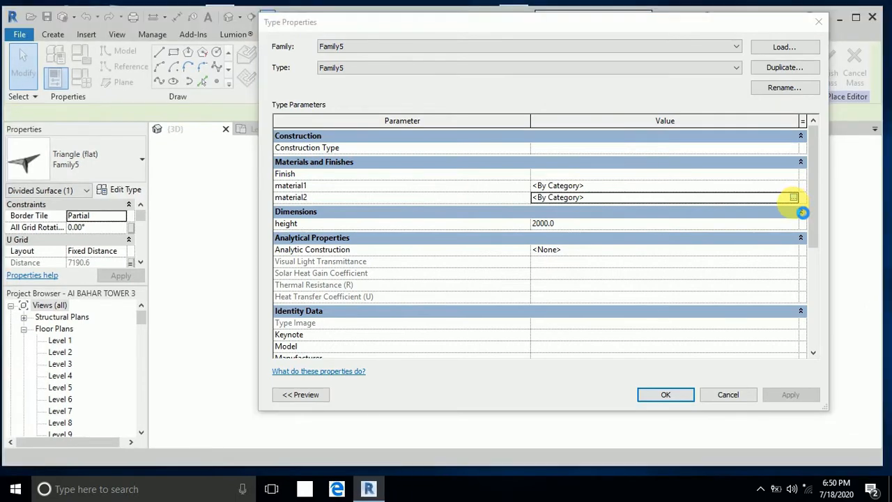
click(793, 197)
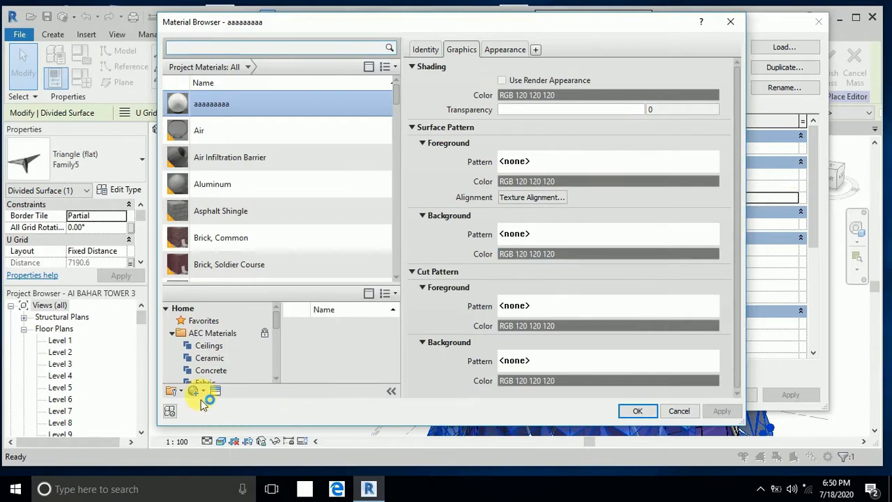
click(195, 390)
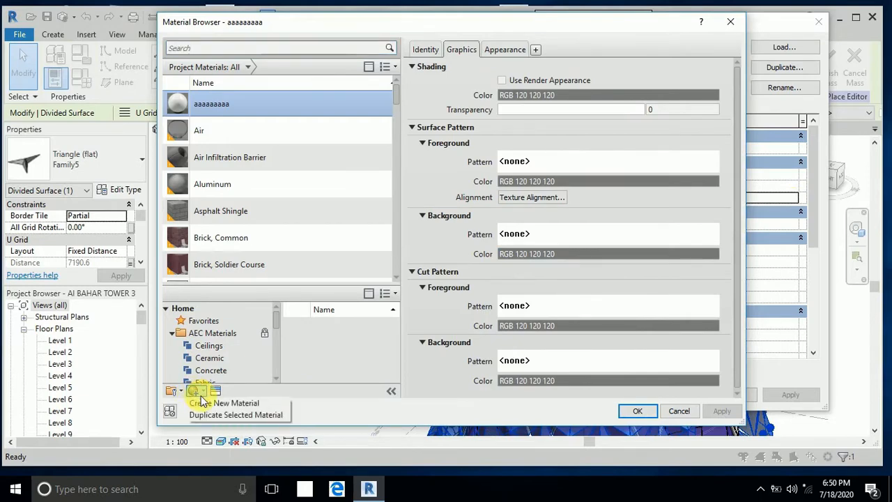
click(225, 403)
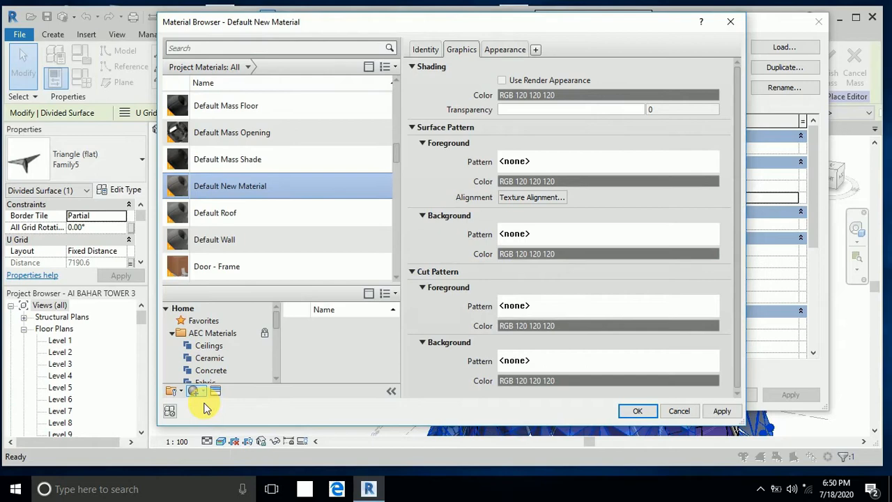
right_click(230, 185)
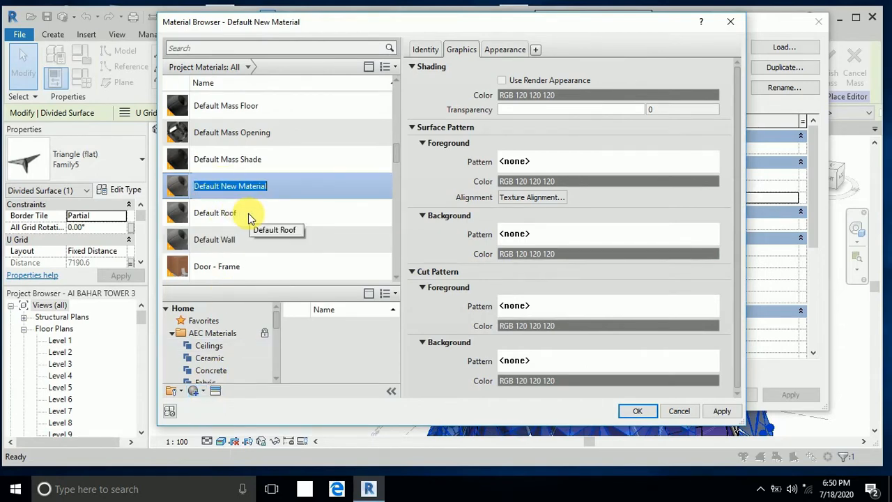
text(a)
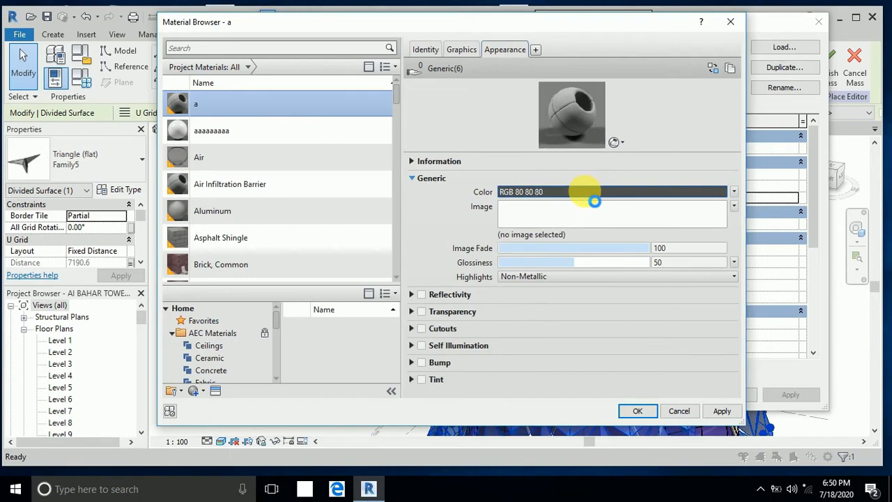
- Give material a a pale-yellow appearance colour, RGB 247 244 166
click(592, 192)
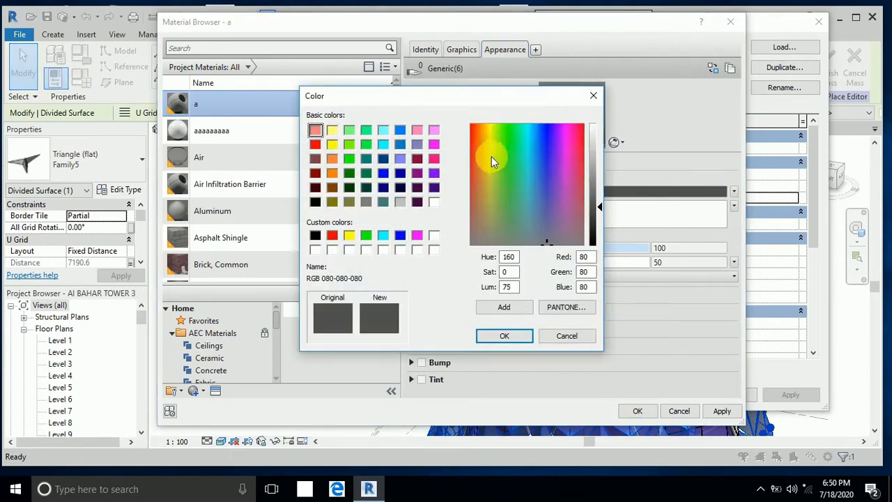
click(490, 165)
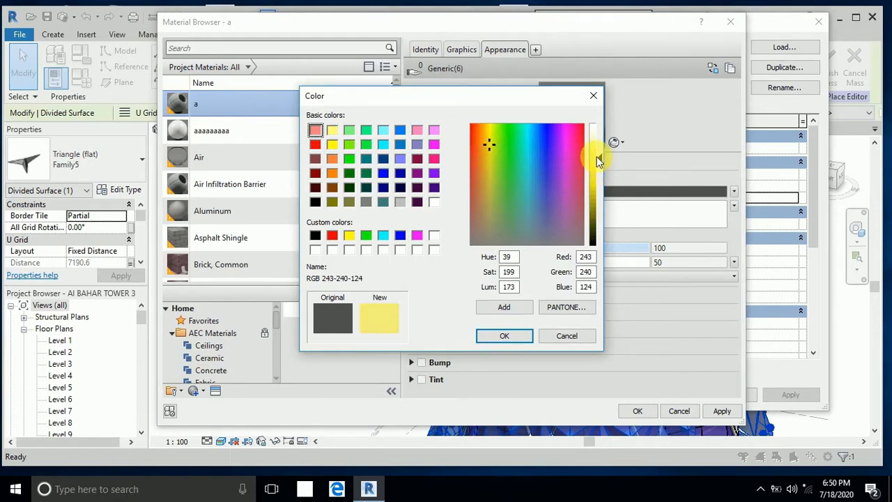
drag(596, 146, 596, 164)
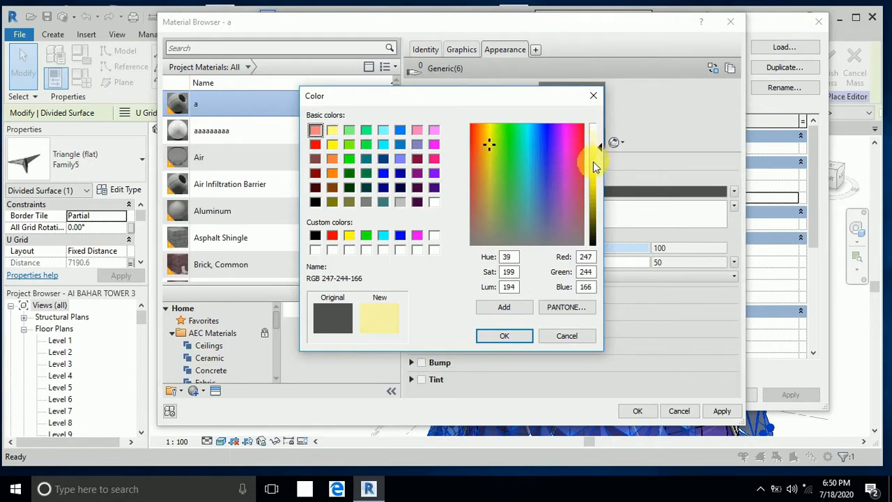
click(505, 335)
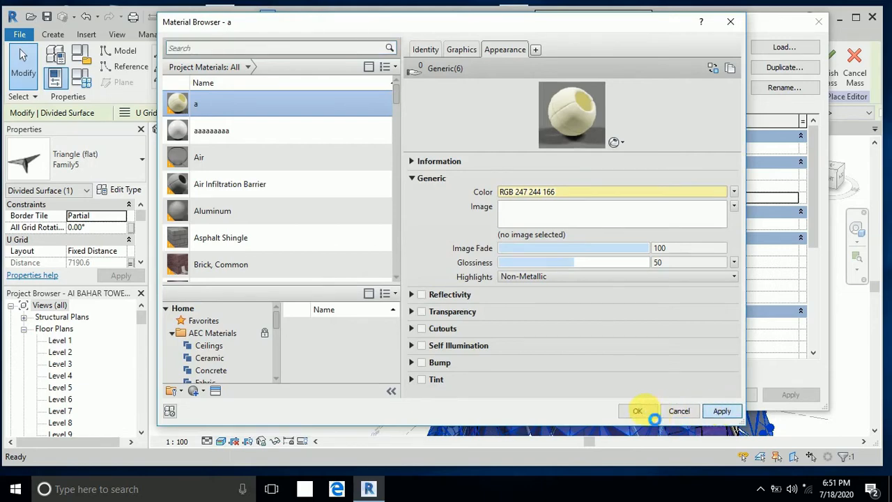
- Assign material a to the panel type's material2 and close Type Properties
click(637, 411)
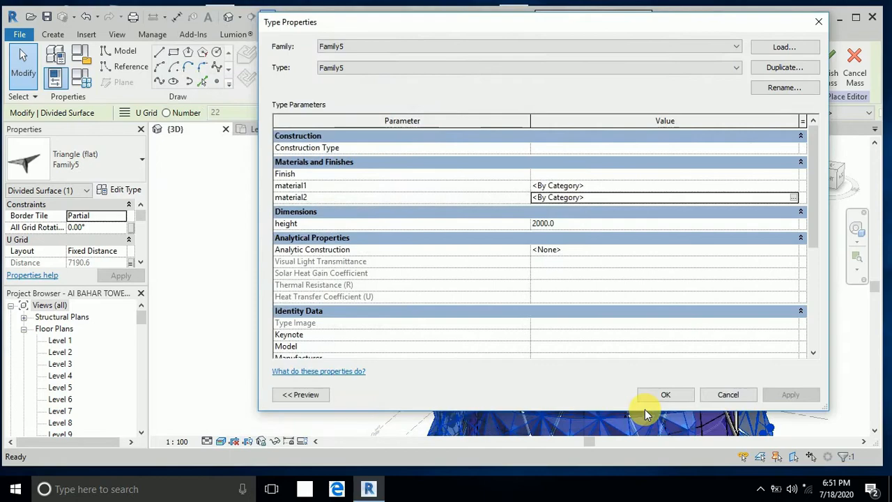
text(a)
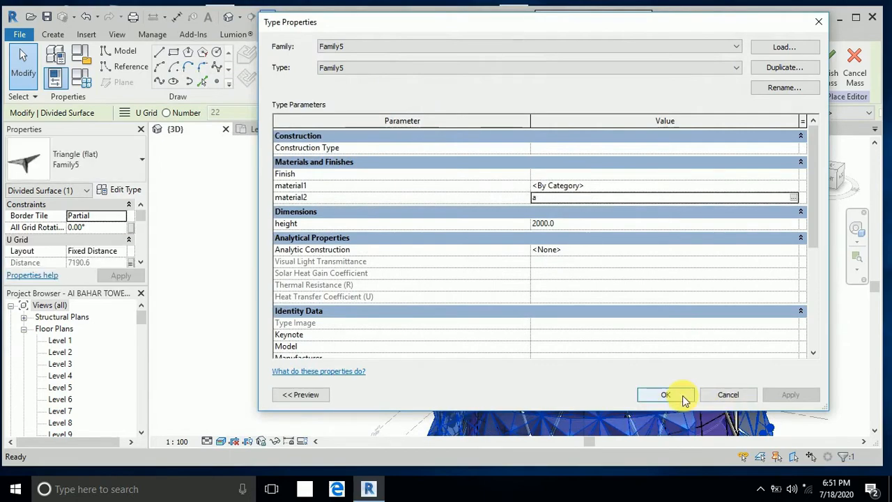
click(665, 394)
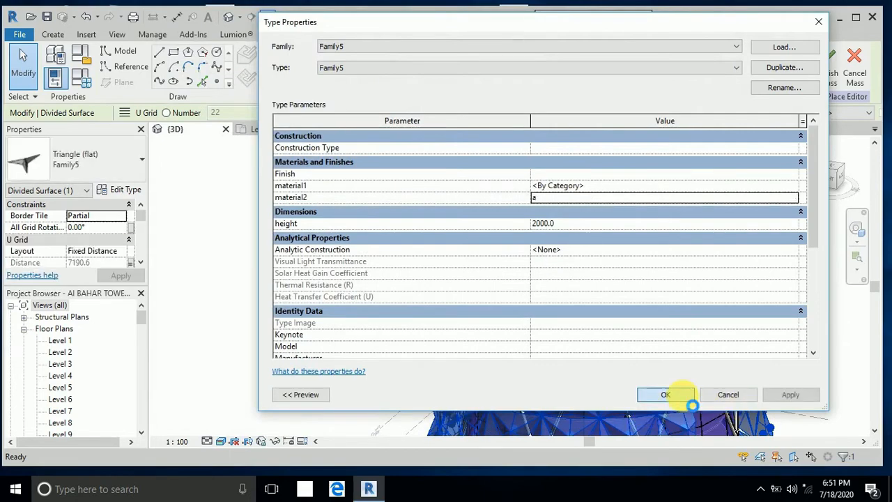
click(664, 394)
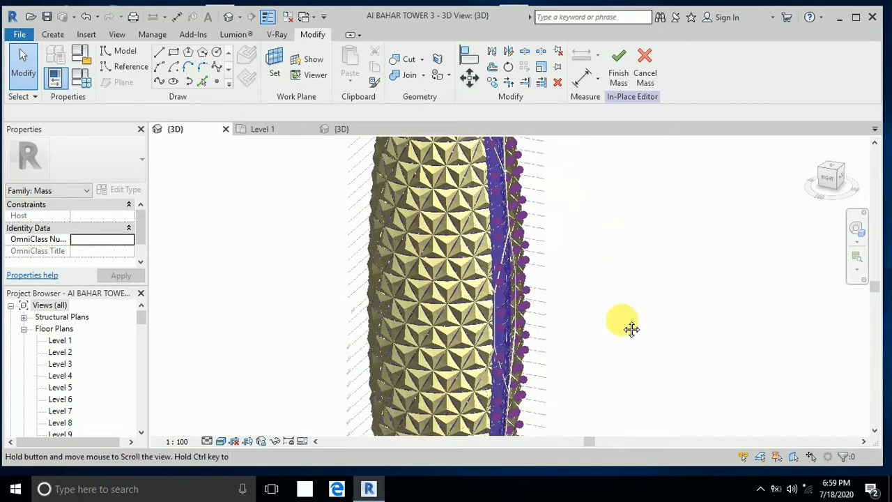
drag(621, 327, 640, 308)
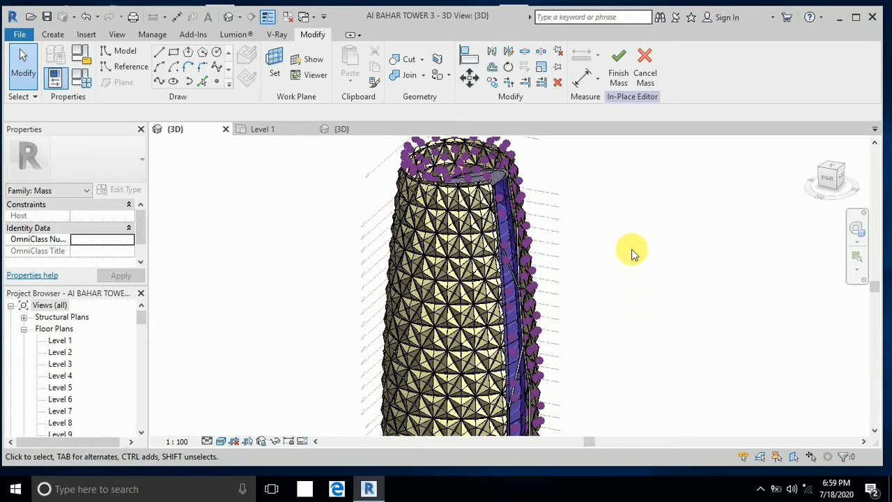
click(477, 220)
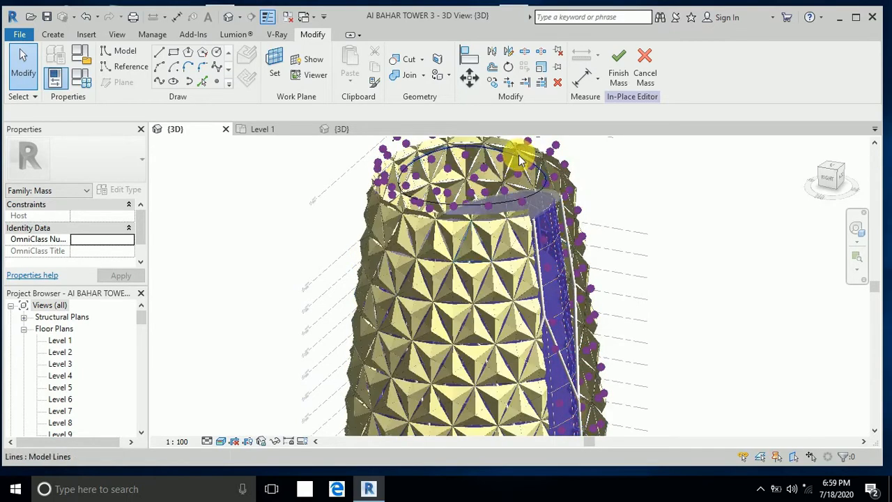
click(519, 215)
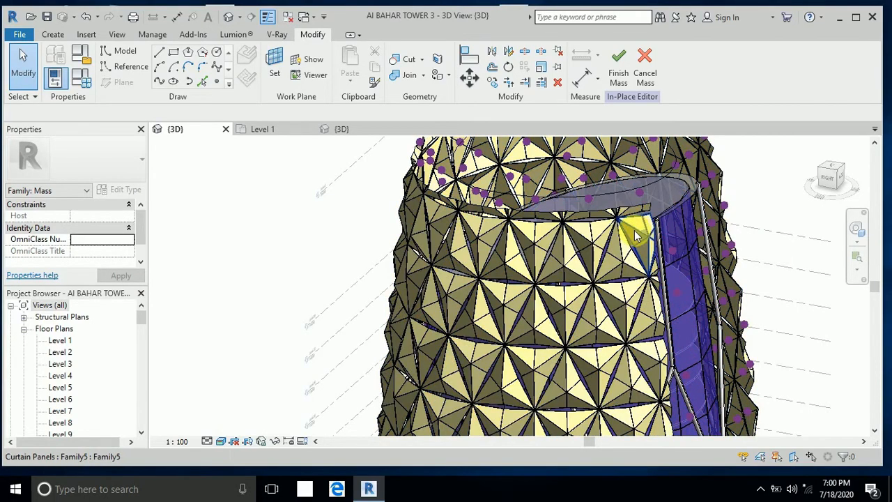
- Delete the eight yellow panels along the tower's top edge to expose the slanted opening
click(634, 234)
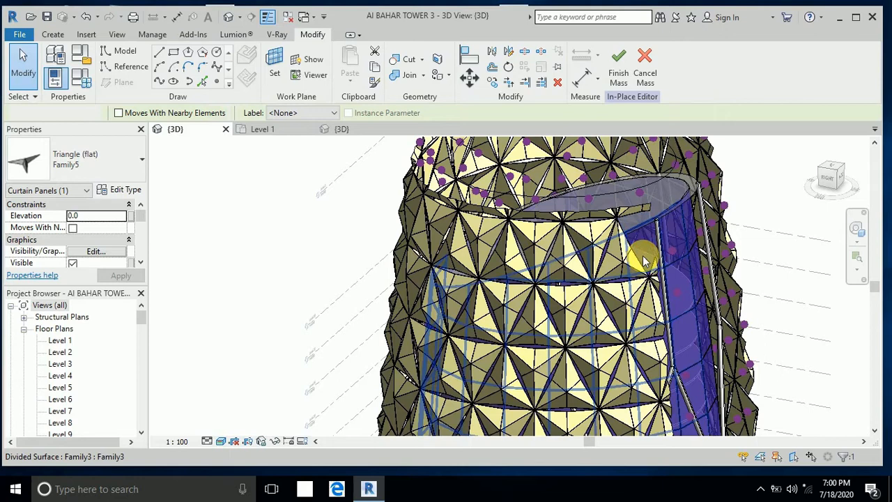
click(613, 261)
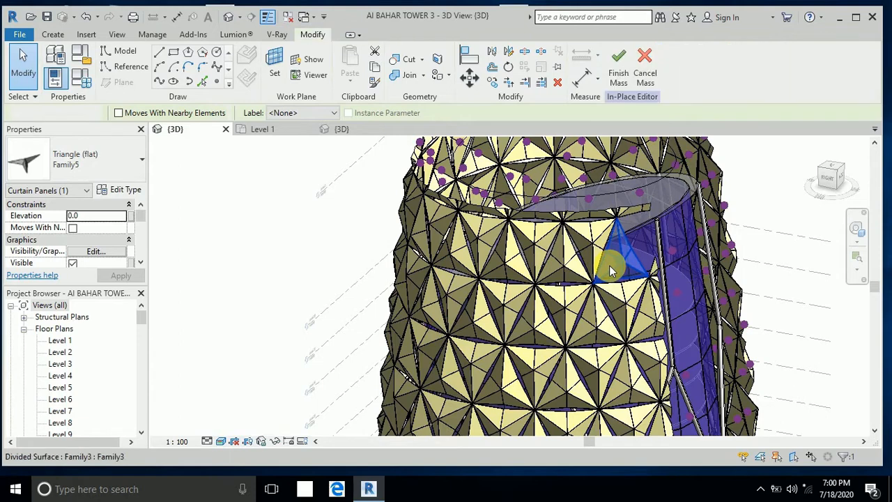
click(603, 237)
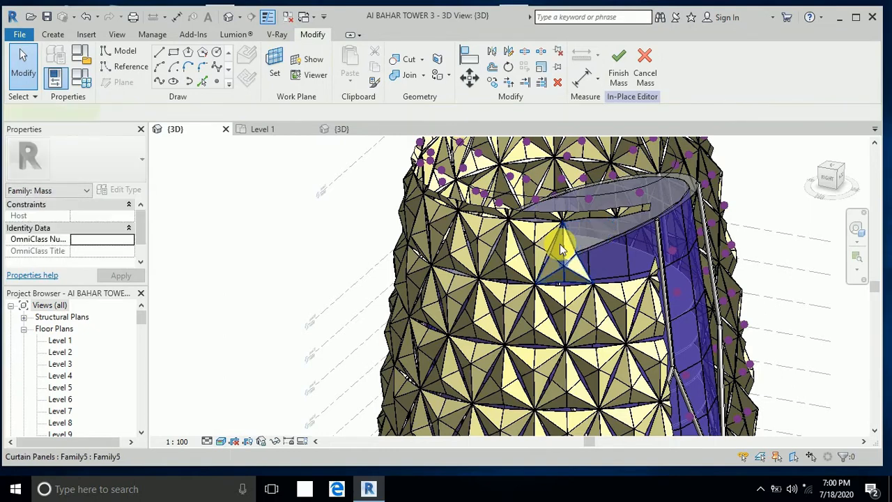
click(565, 258)
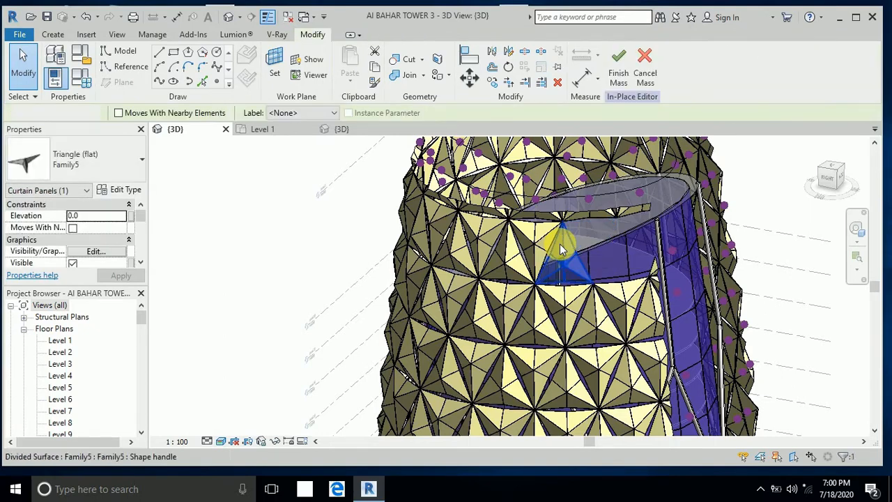
click(544, 237)
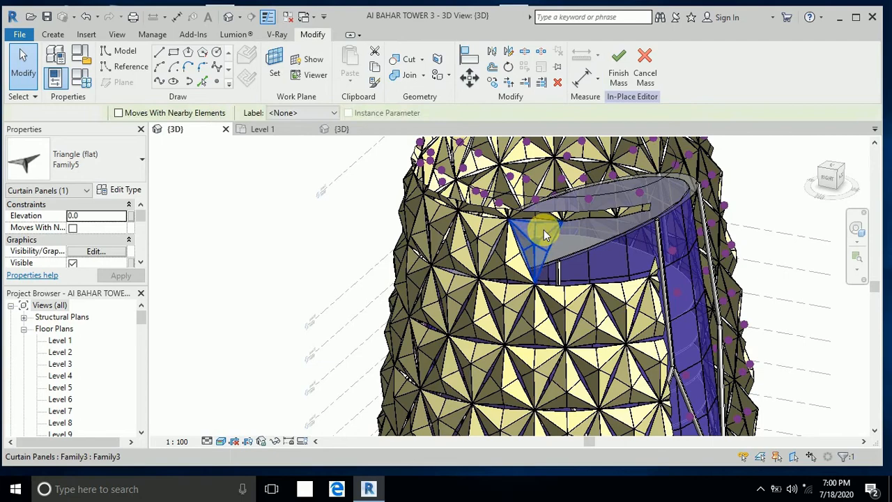
click(429, 202)
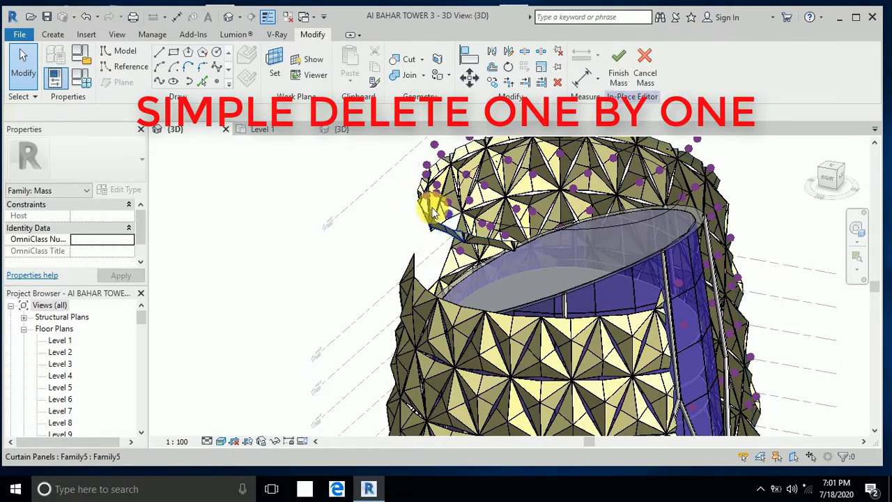
click(432, 202)
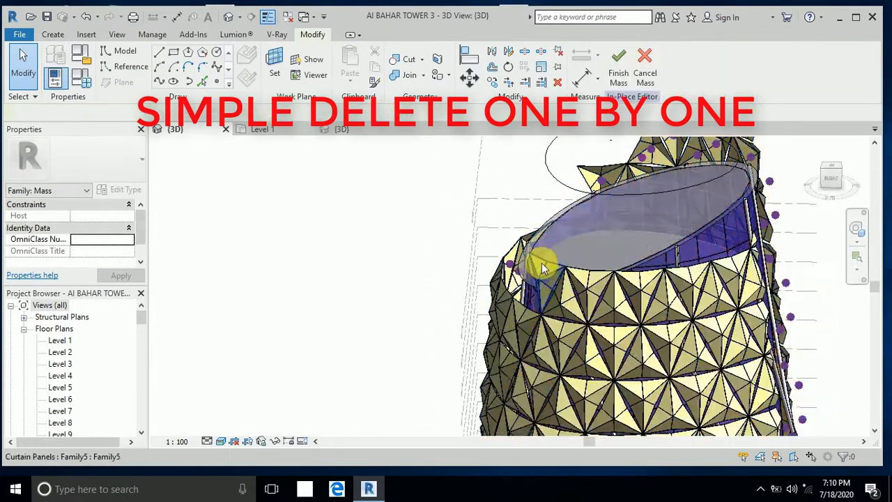
click(628, 289)
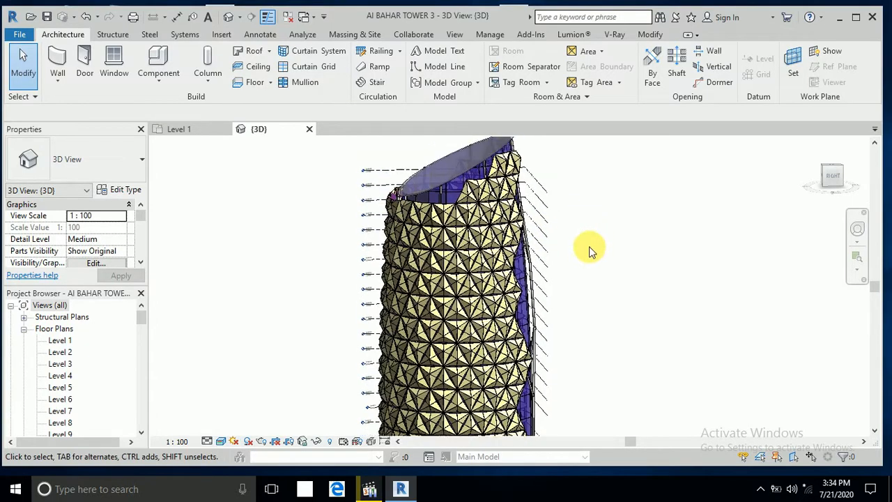
click(516, 153)
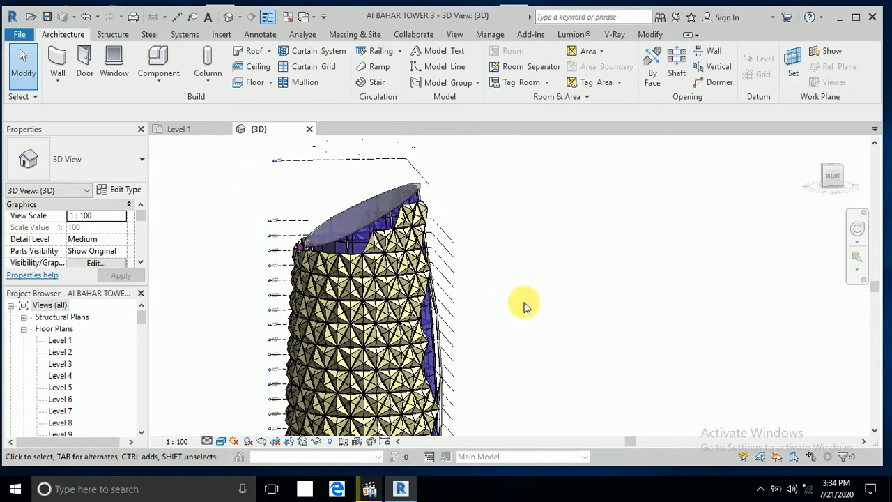
drag(523, 306, 424, 319)
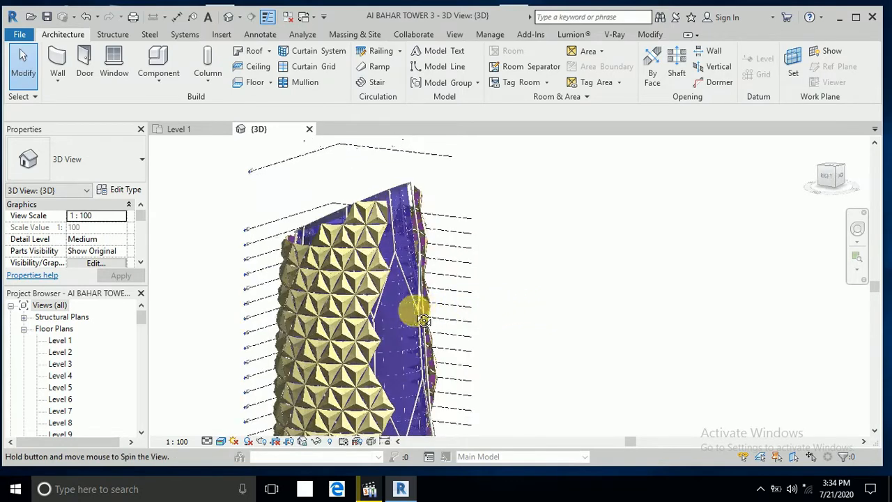
drag(424, 319, 396, 209)
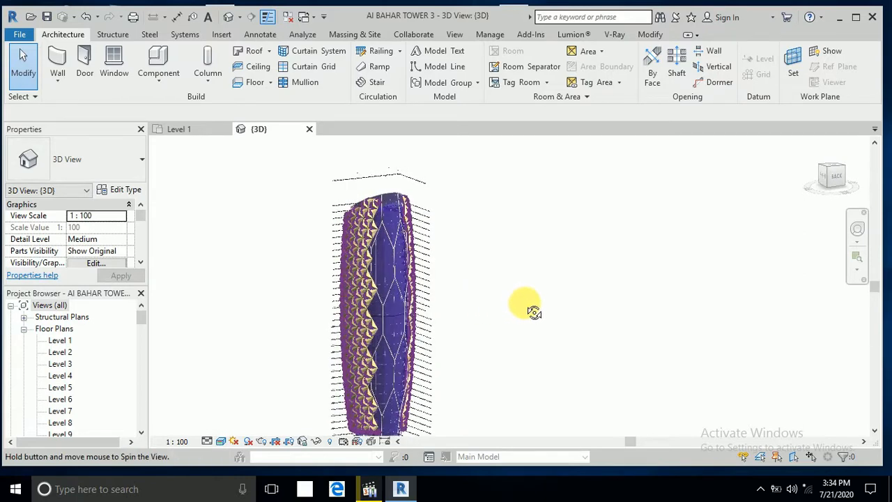
drag(526, 307, 547, 310)
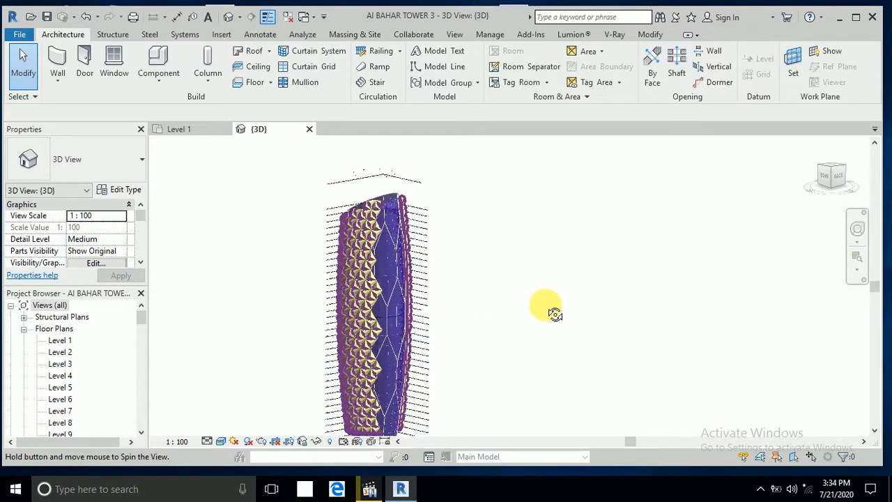
drag(546, 309, 358, 227)
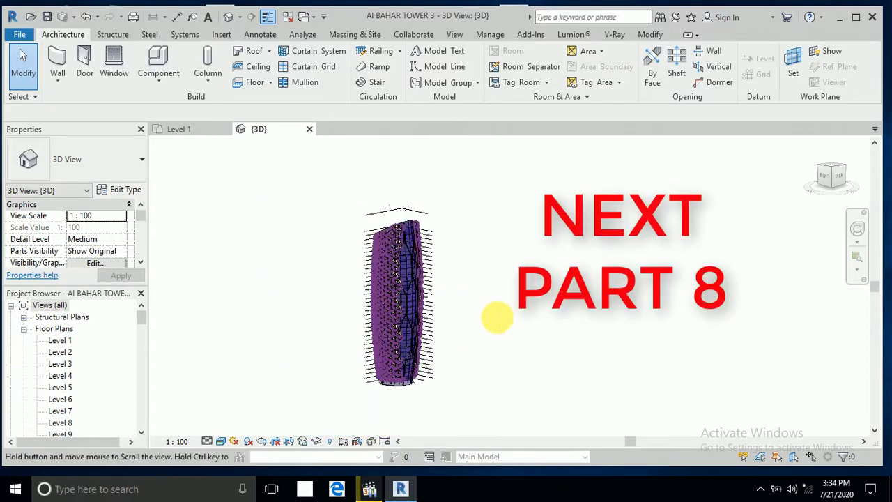
drag(498, 317, 358, 318)
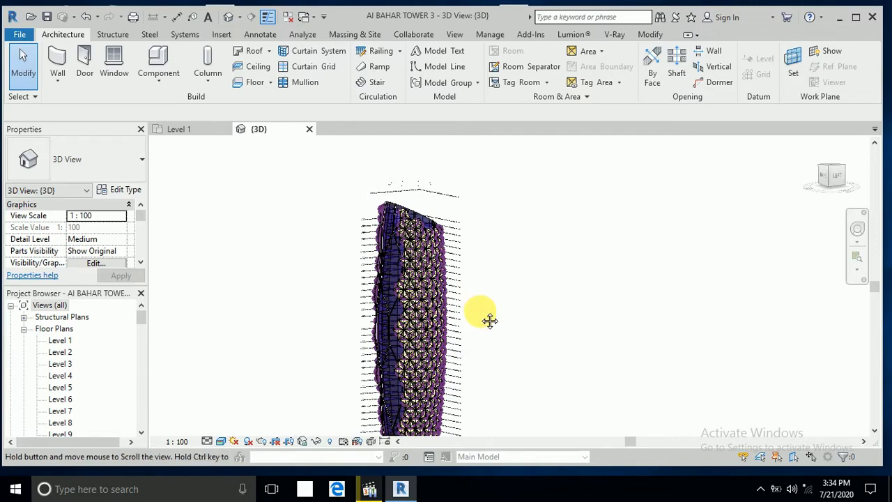
drag(482, 320, 628, 341)
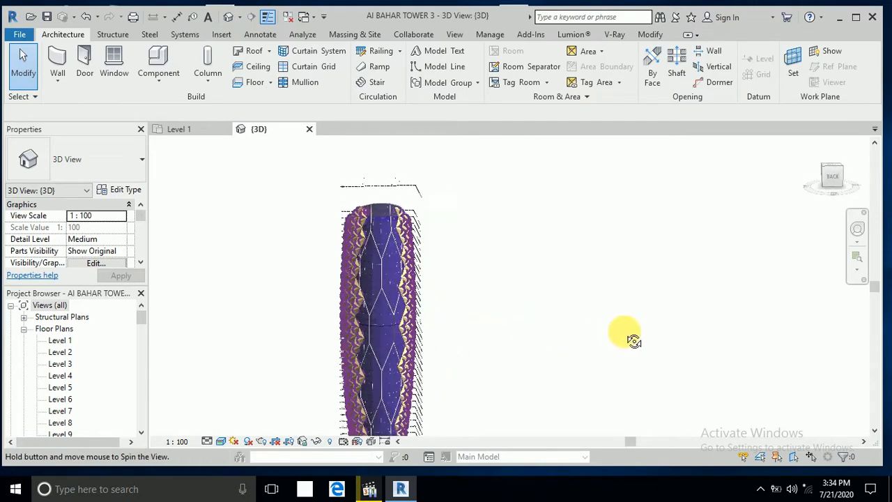